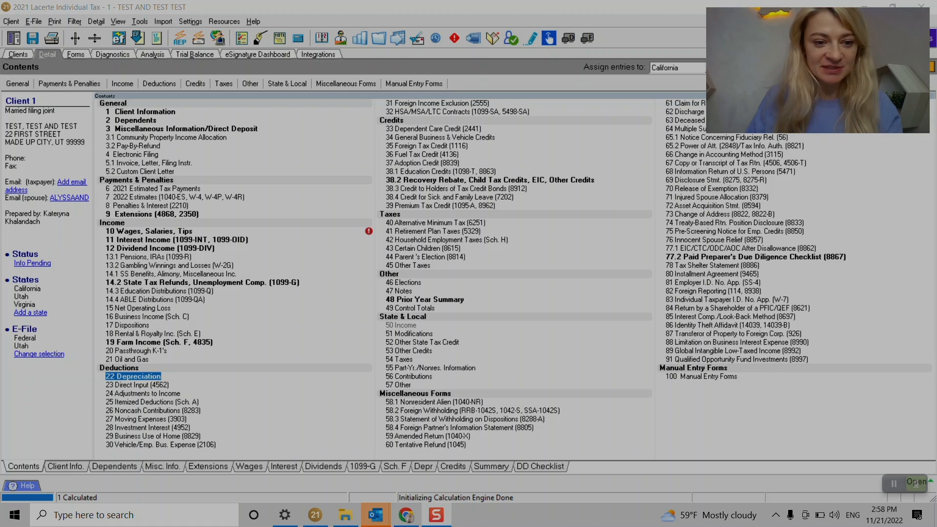
Step: Open 20 Passthrough K-1's from Contents, creating a blank partnership entry 1
double_click(135, 351)
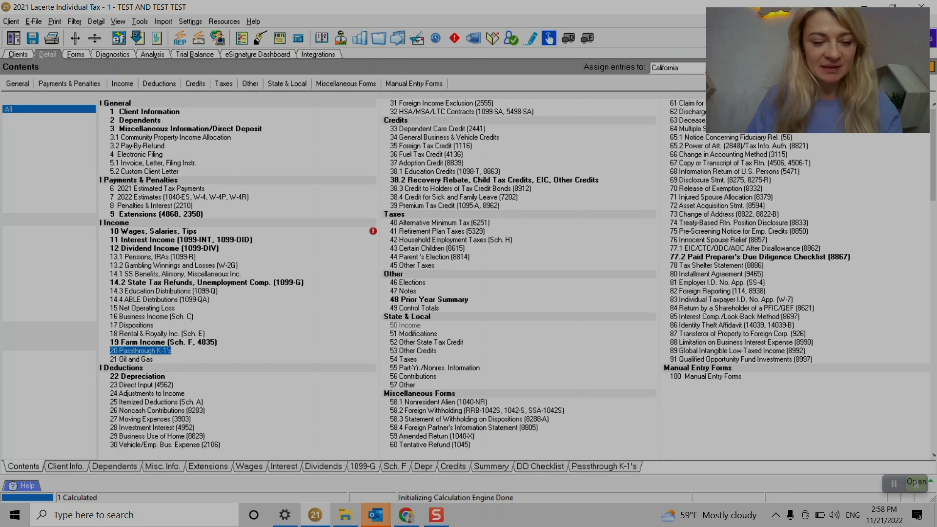
double_click(139, 351)
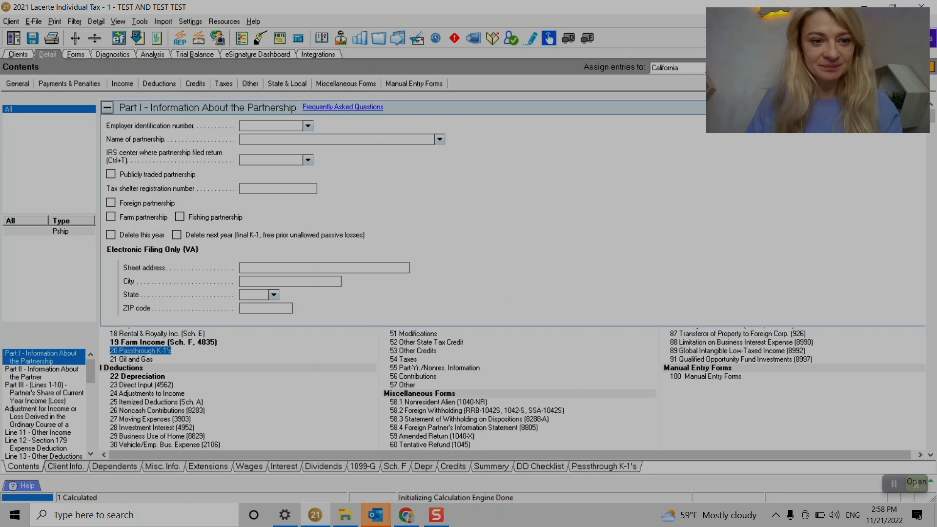
double_click(140, 350)
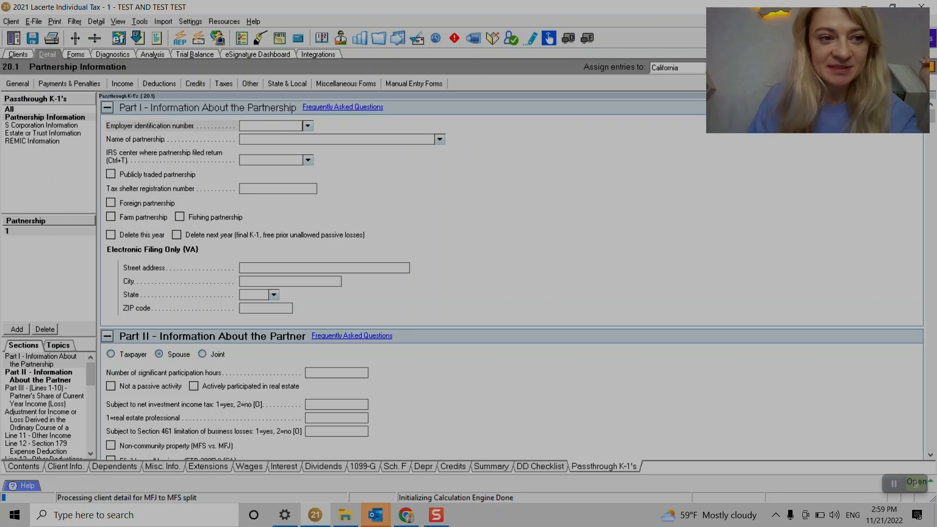
left_click(40, 125)
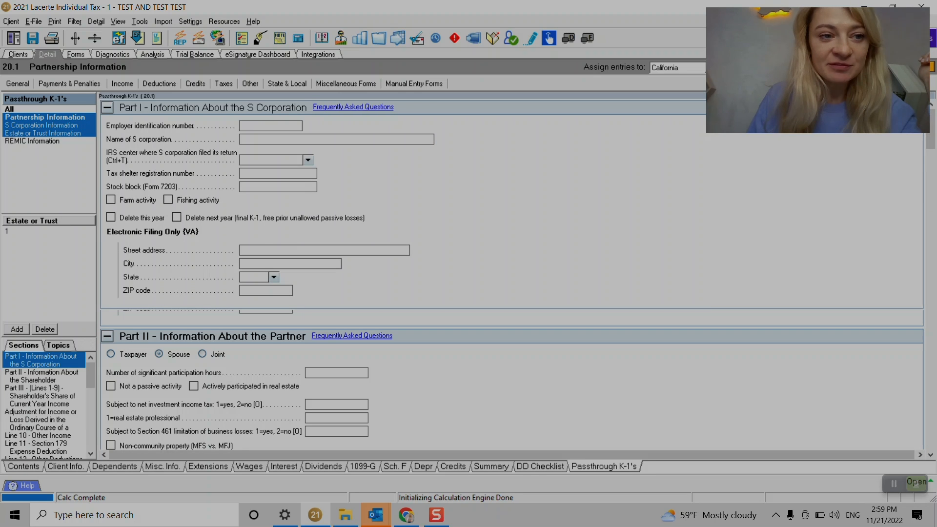
left_click(45, 117)
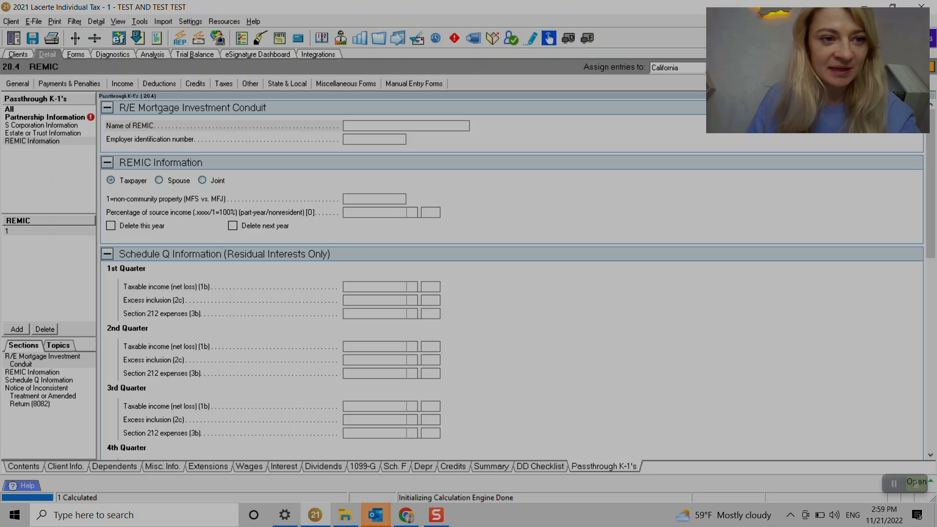
left_click(406, 125)
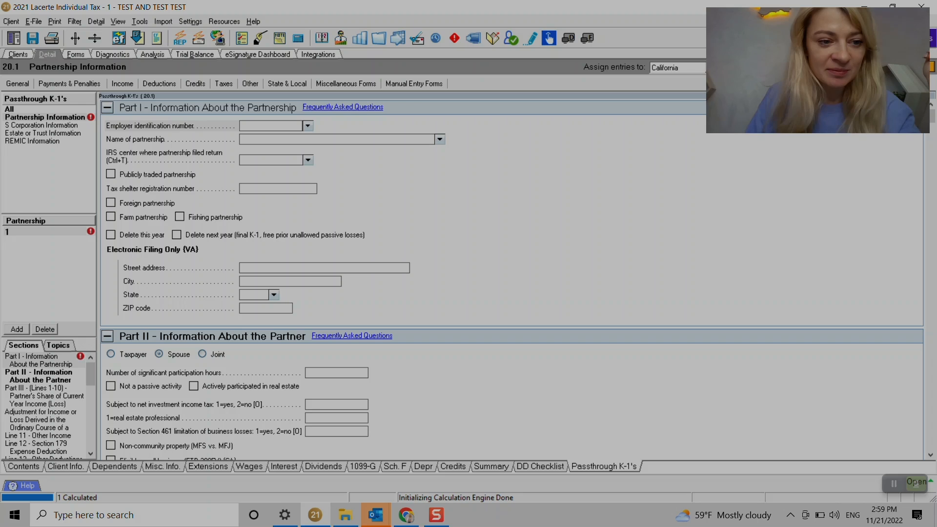
Step: Enter EIN 99-9999999 and the name 'Partnership 1' for the first partnership
type("9")
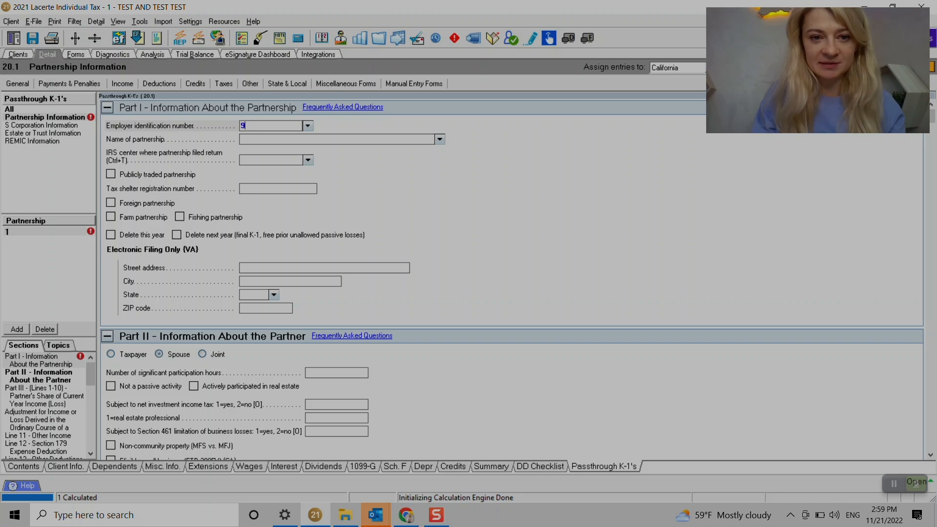
type("99-9999999")
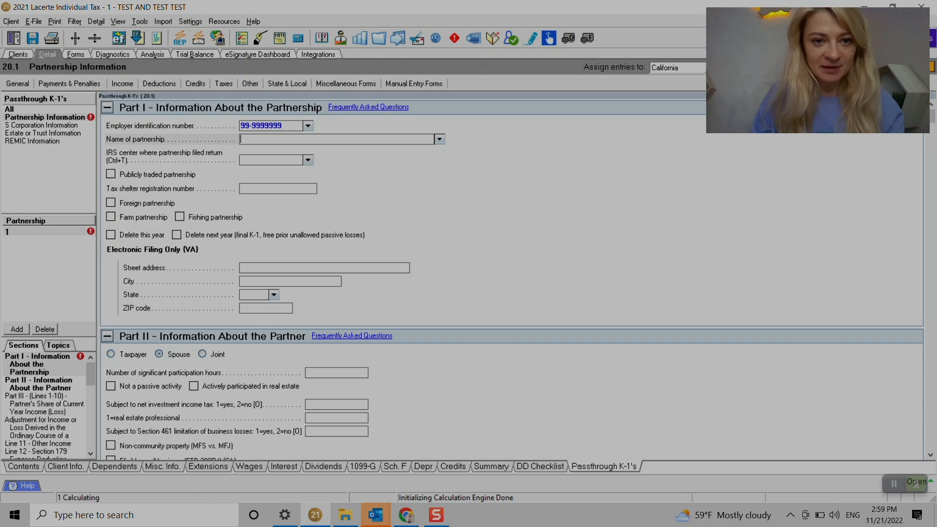
type("Partnerh")
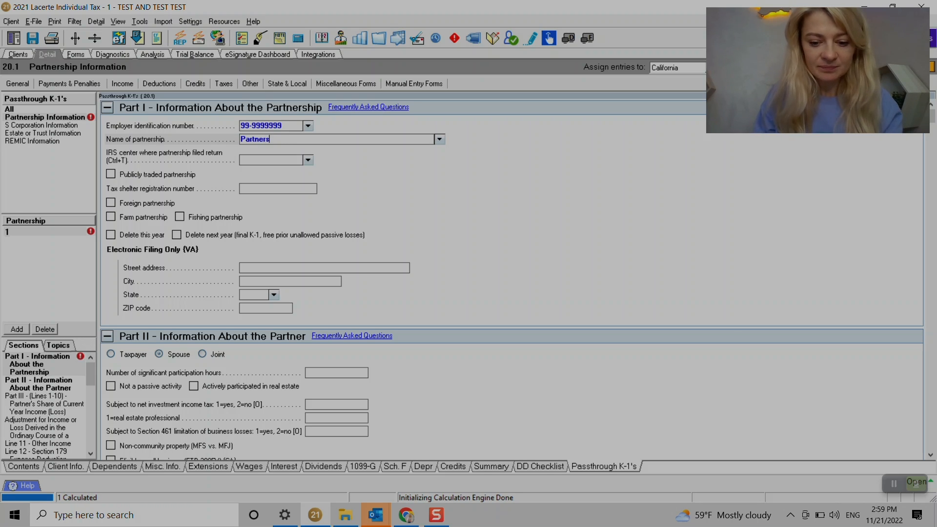
type("Partnership 1")
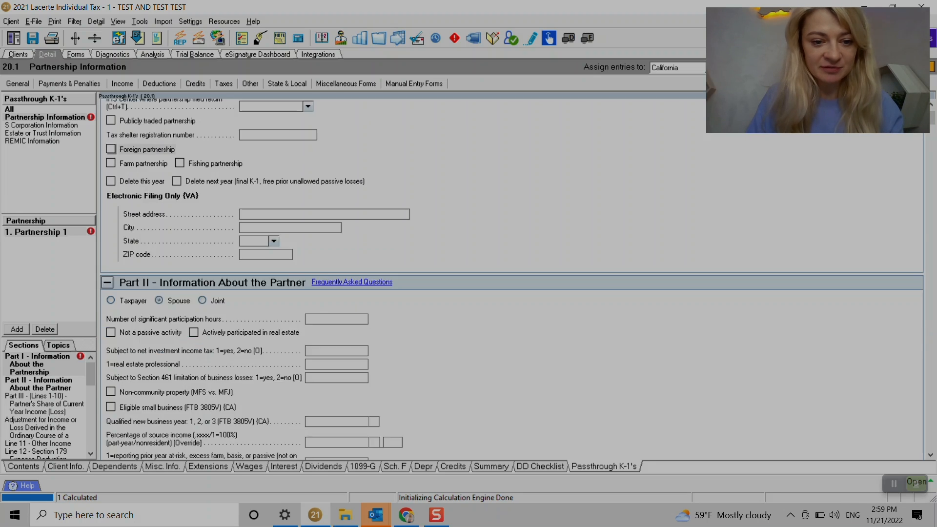
scroll("down", 3)
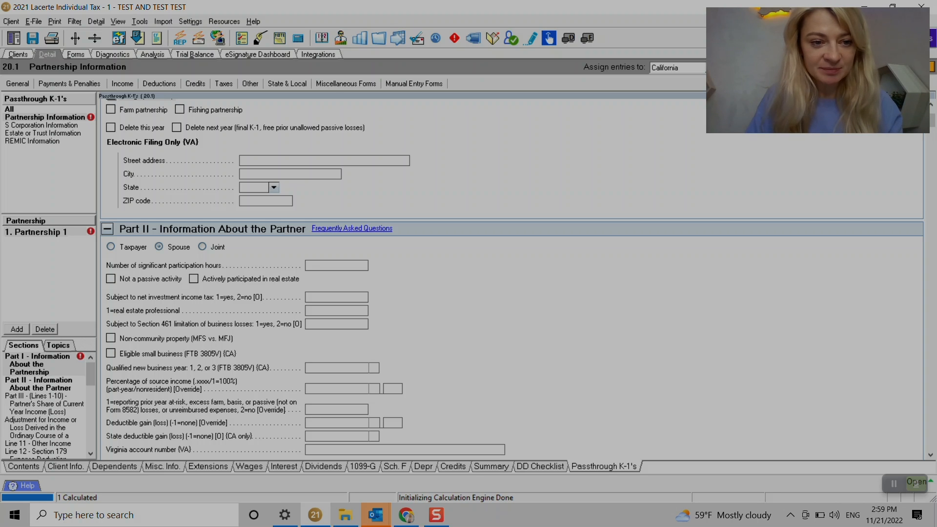
scroll("down", 3)
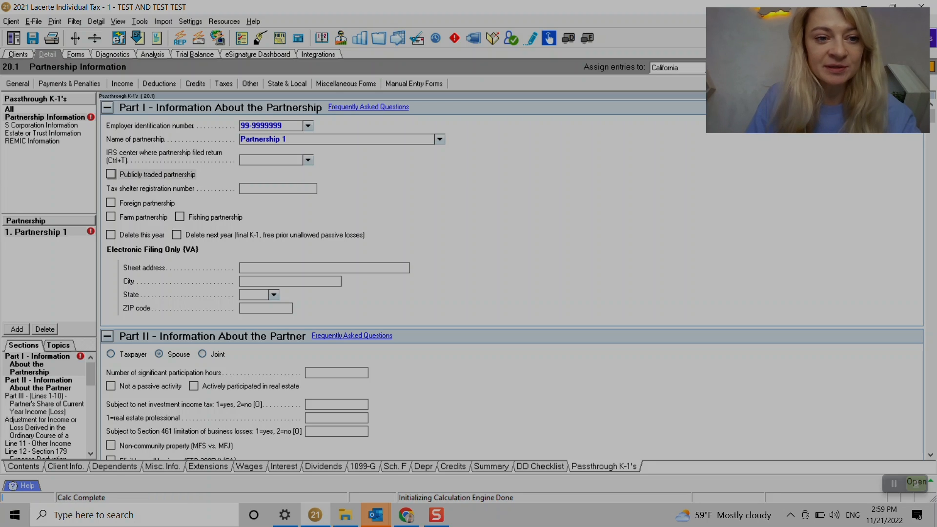
scroll("down", 3)
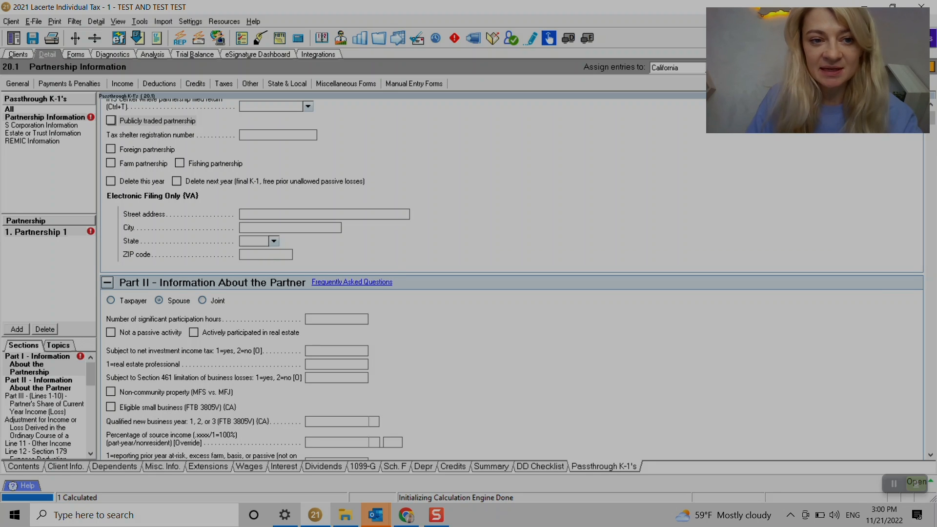
left_click(177, 181)
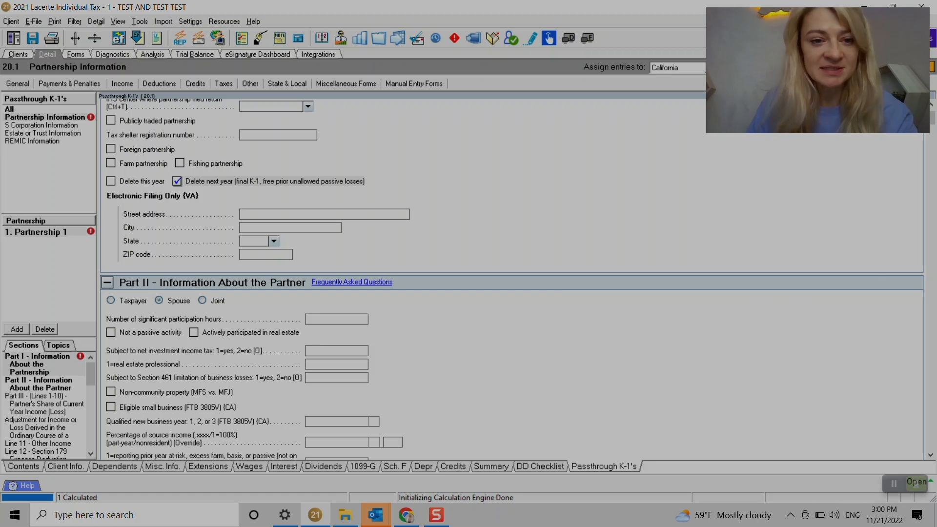
left_click(177, 181)
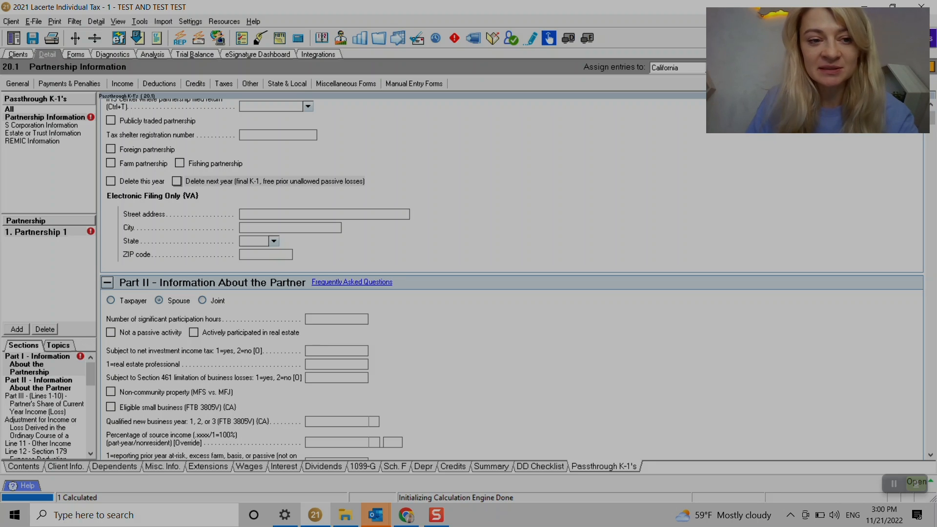
left_click(110, 181)
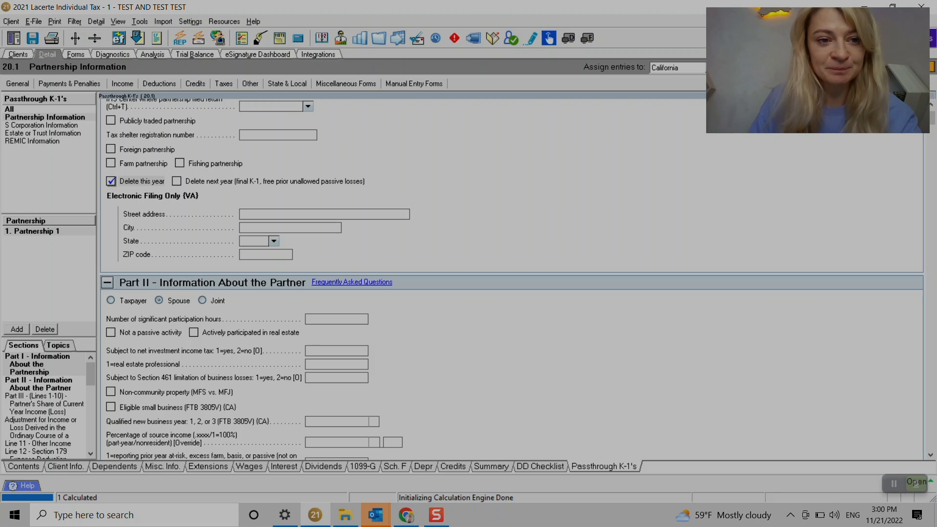
left_click(111, 181)
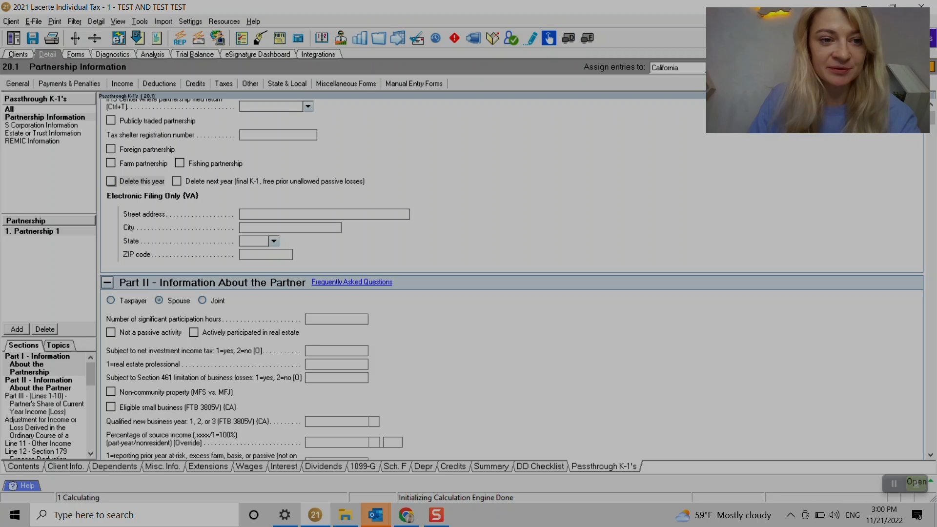
scroll("down", 3)
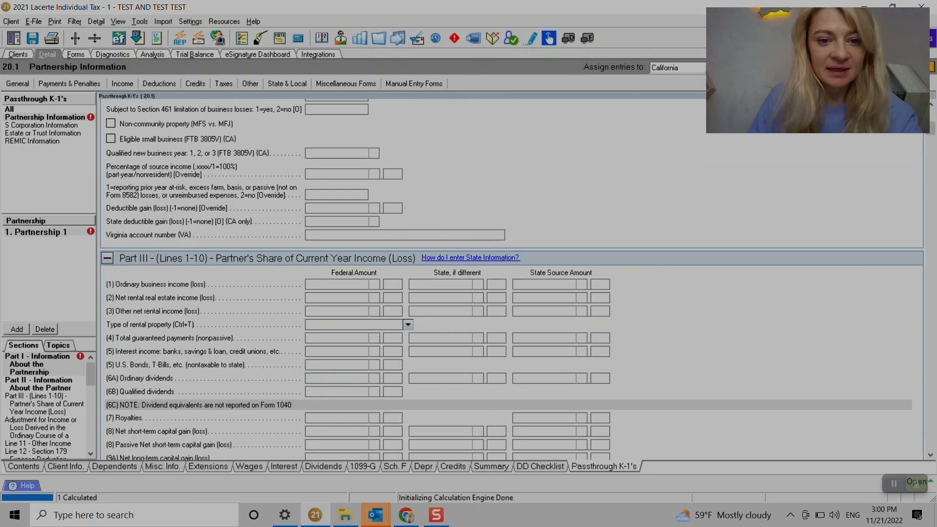
scroll("down", 3)
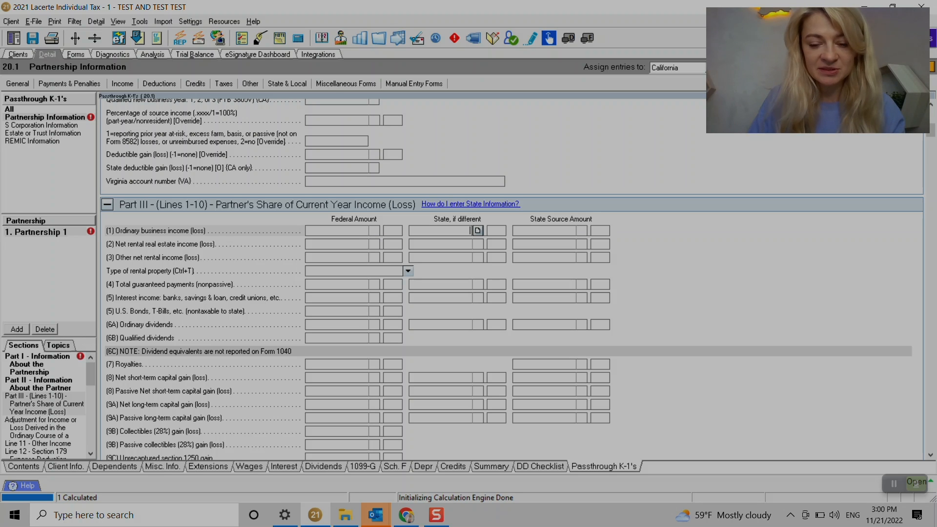
left_click(477, 231)
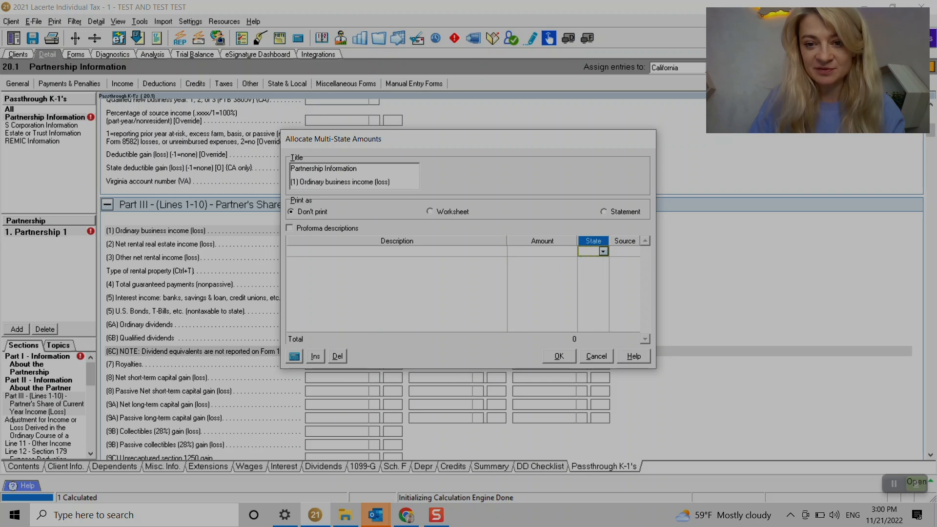
type("CA")
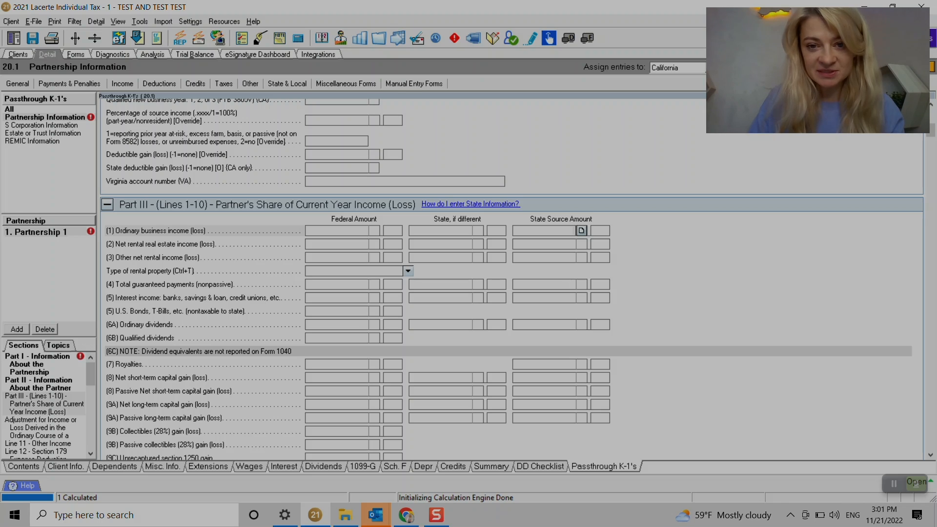
left_click(581, 232)
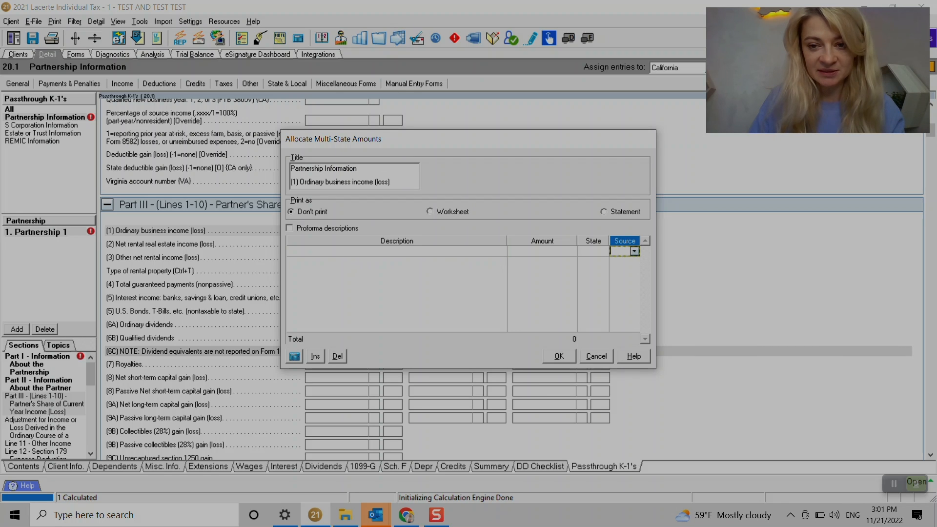
type("S")
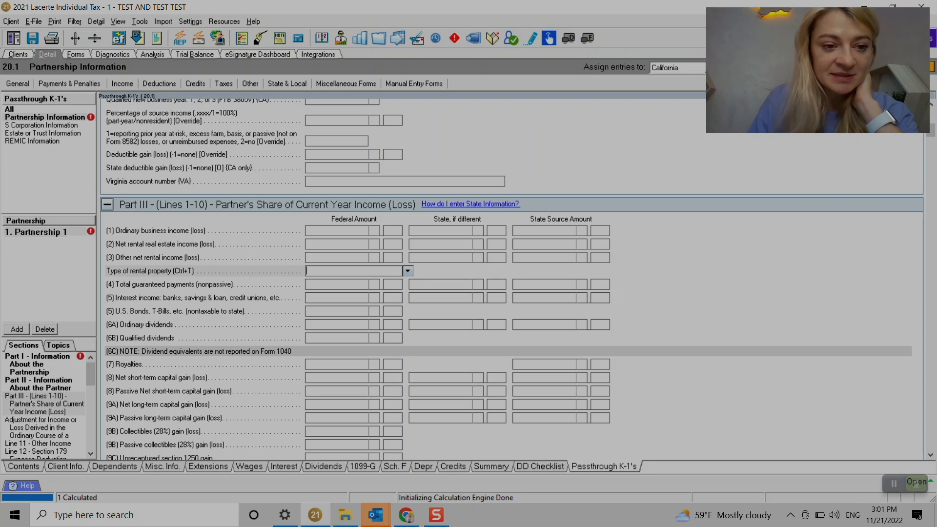
scroll("down", 3)
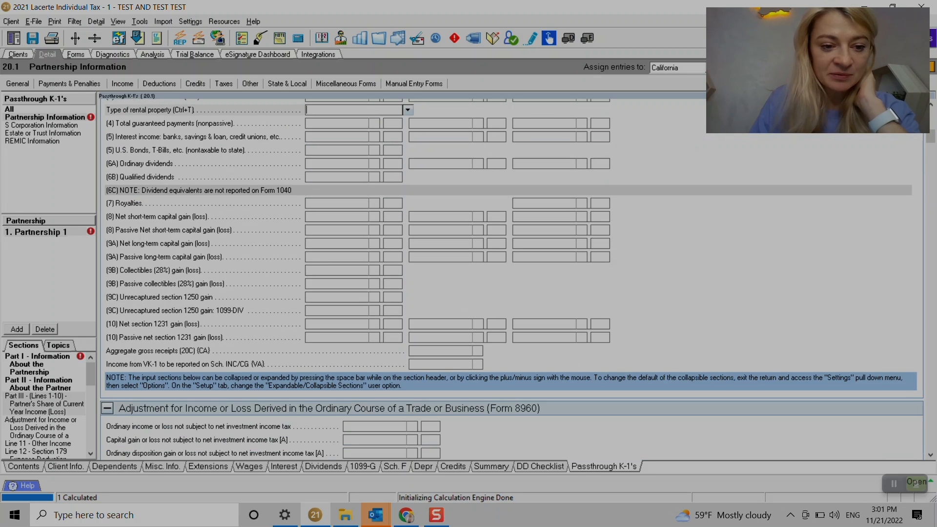
scroll("down", 3)
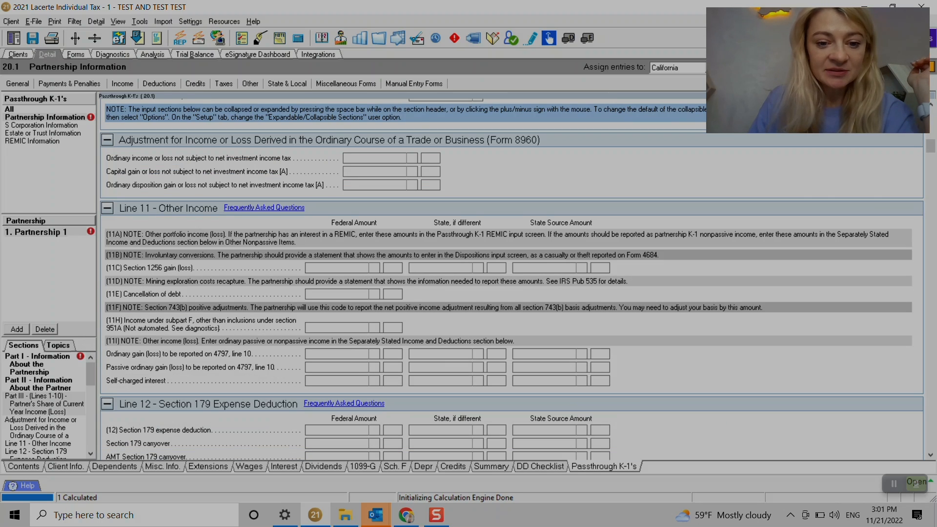
scroll("down", 3)
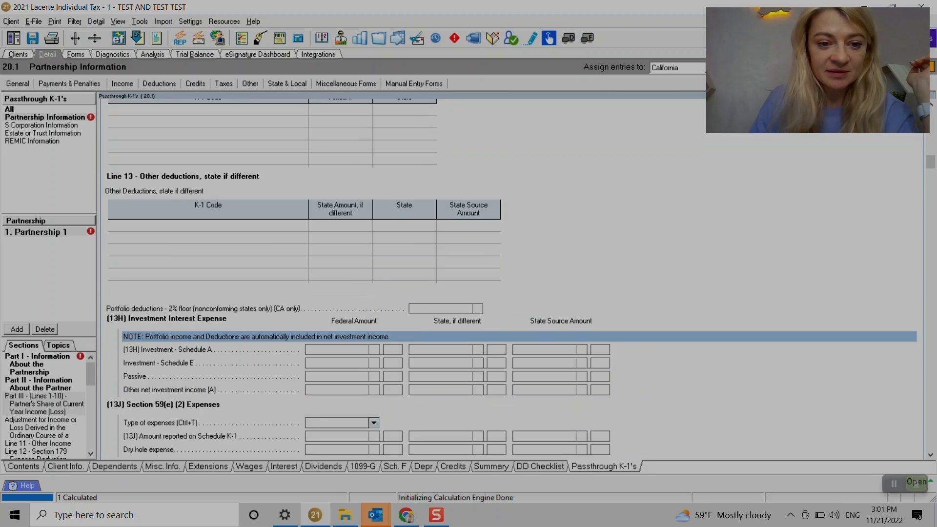
scroll("down", 3)
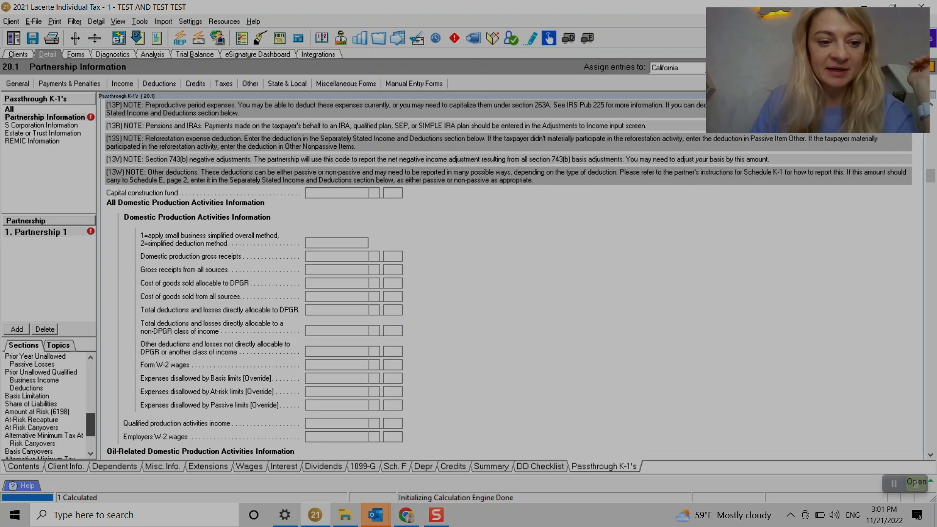
scroll("down", 3)
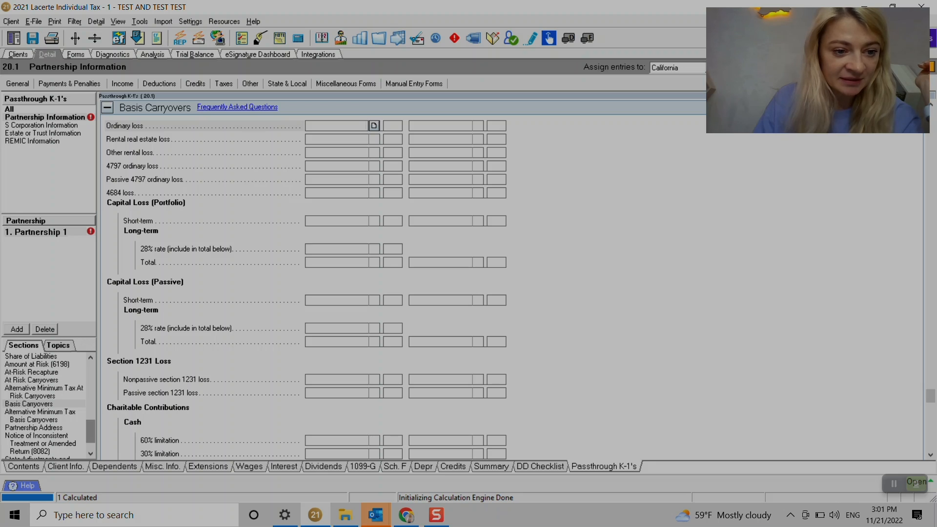
Step: Set Partnership 1's beginning-of-year adjusted basis to -1 and open the multi-state allocation detail
scroll("down", 3)
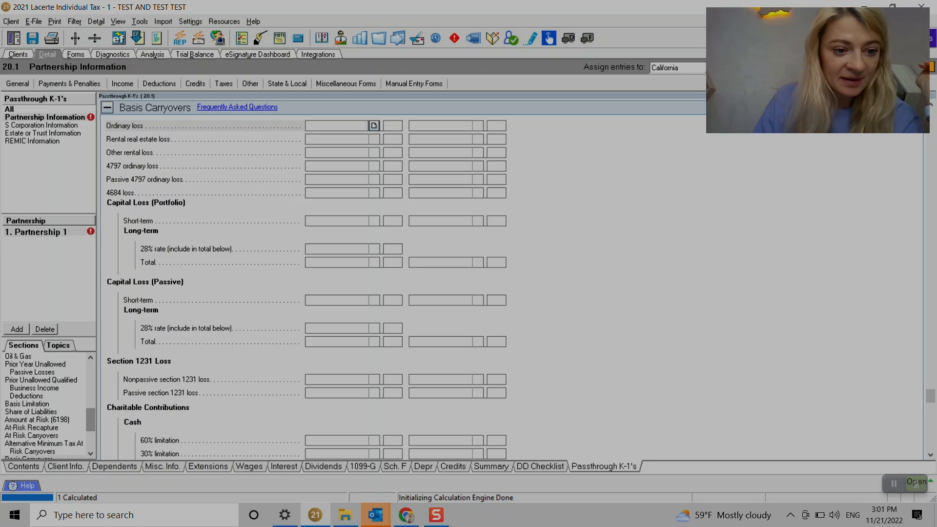
left_click(27, 404)
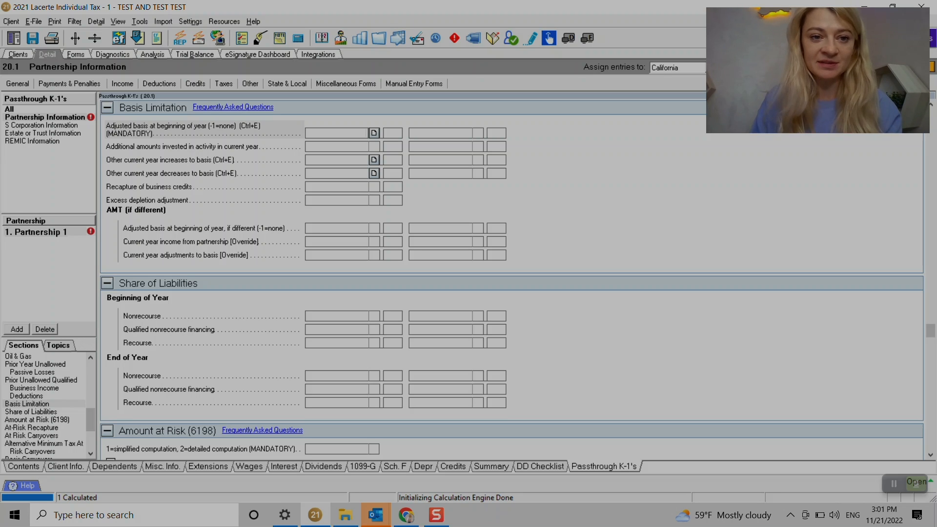
left_click(341, 133)
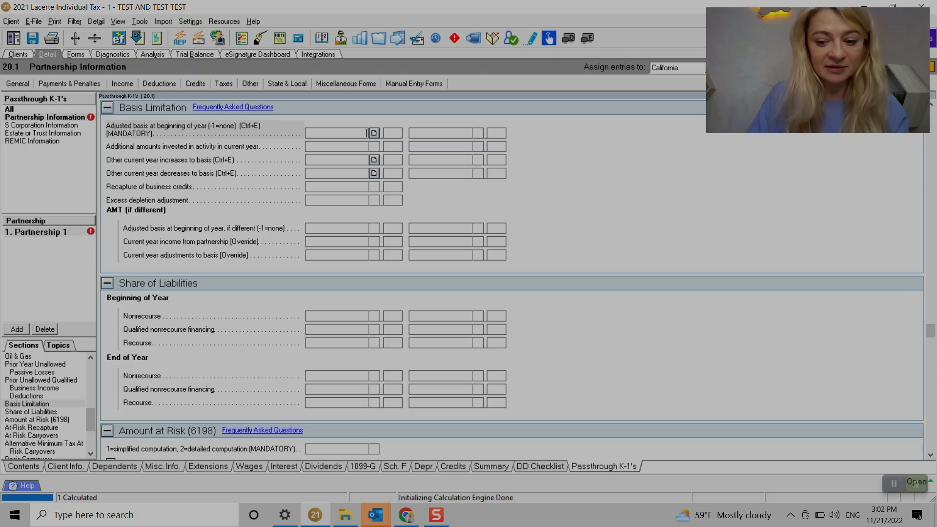
type("-1")
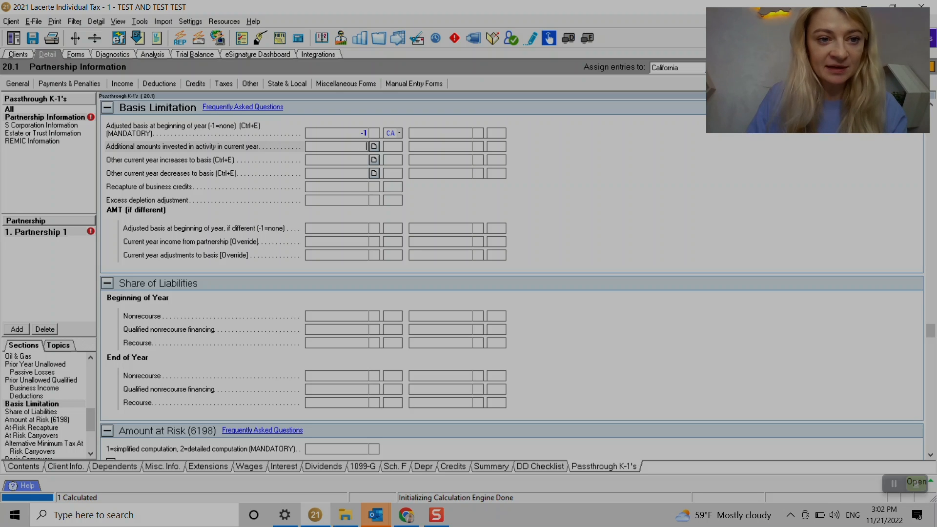
left_click(375, 159)
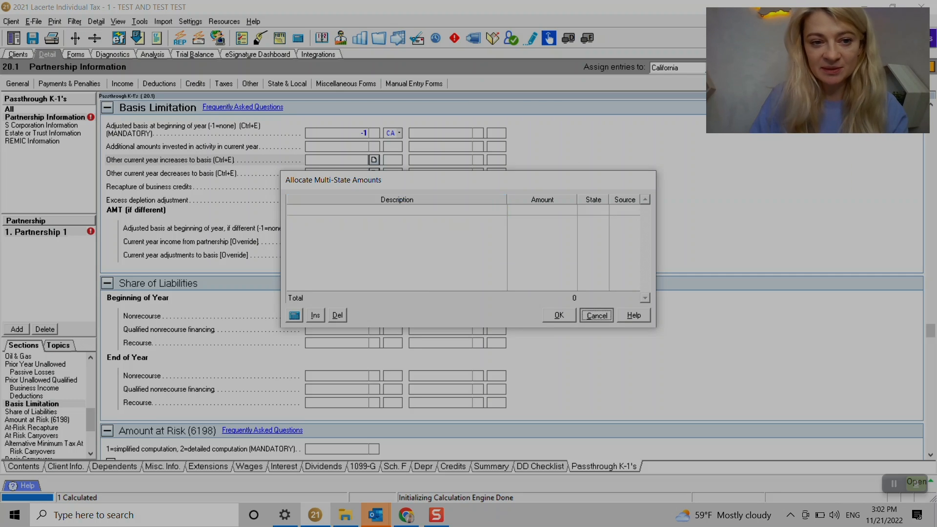
left_click(595, 314)
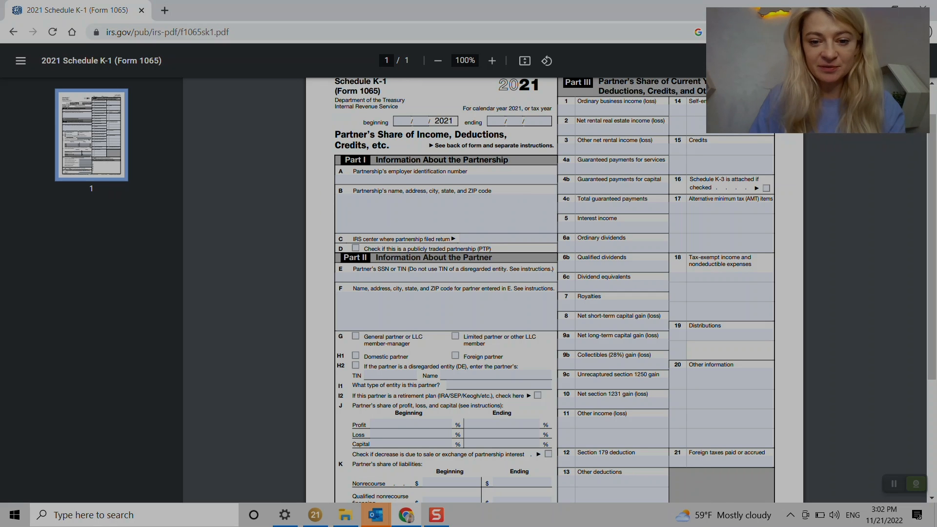
Step: Scroll through the 2021 Schedule K-1 (Form 1065) PDF in Chrome
scroll("down", 3)
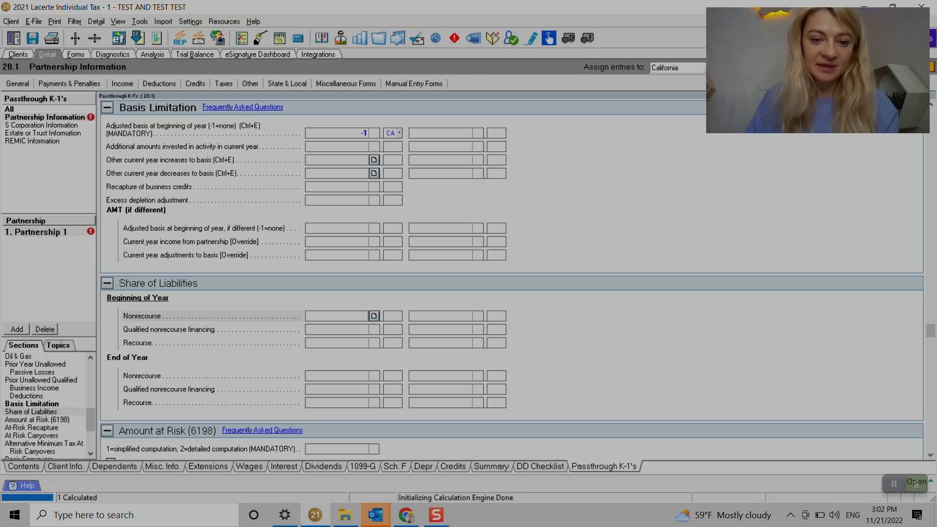
scroll("down", 3)
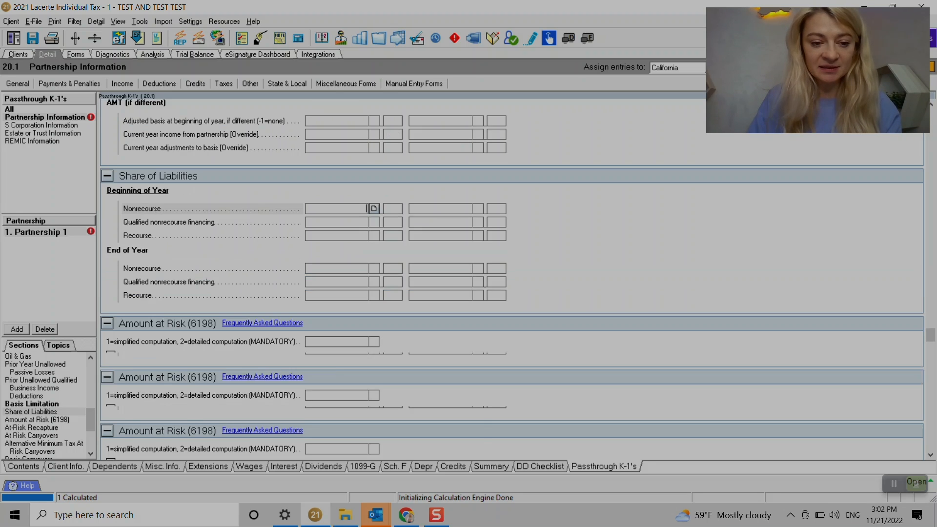
scroll("down", 3)
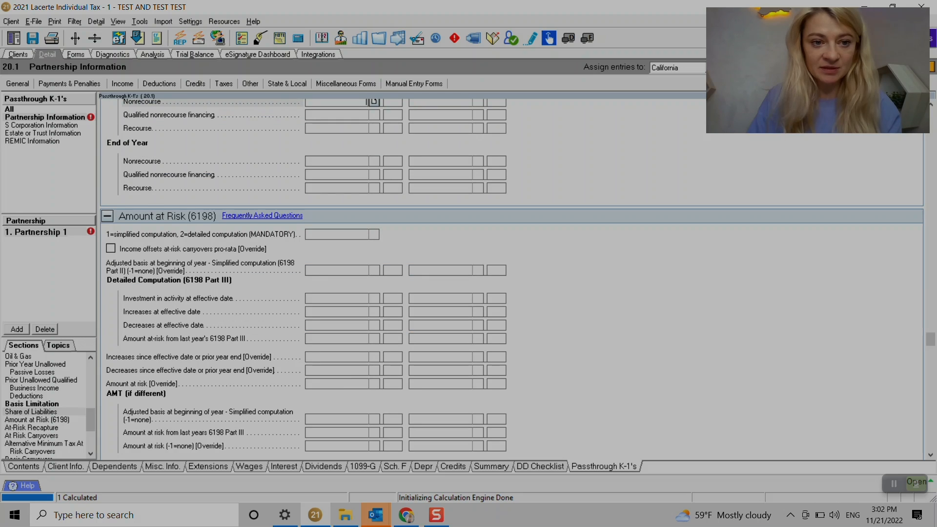
scroll("down", 3)
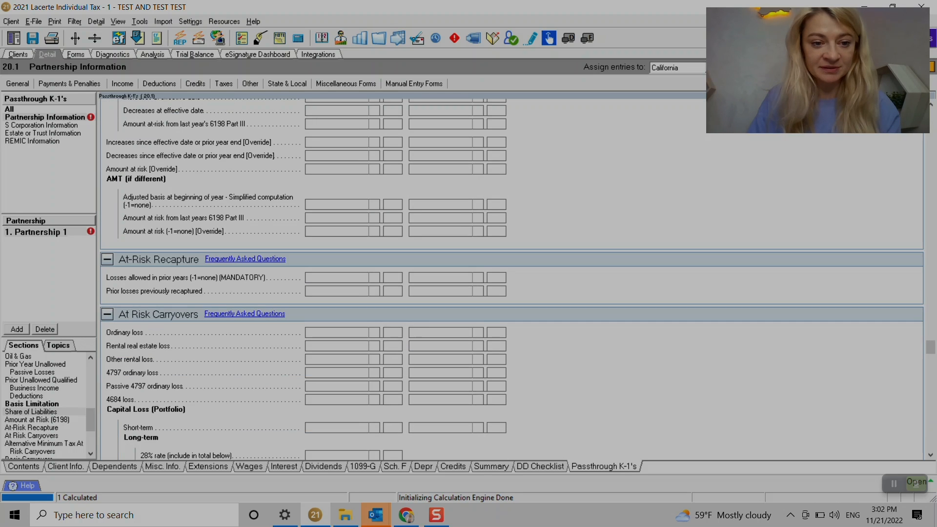
scroll("down", 3)
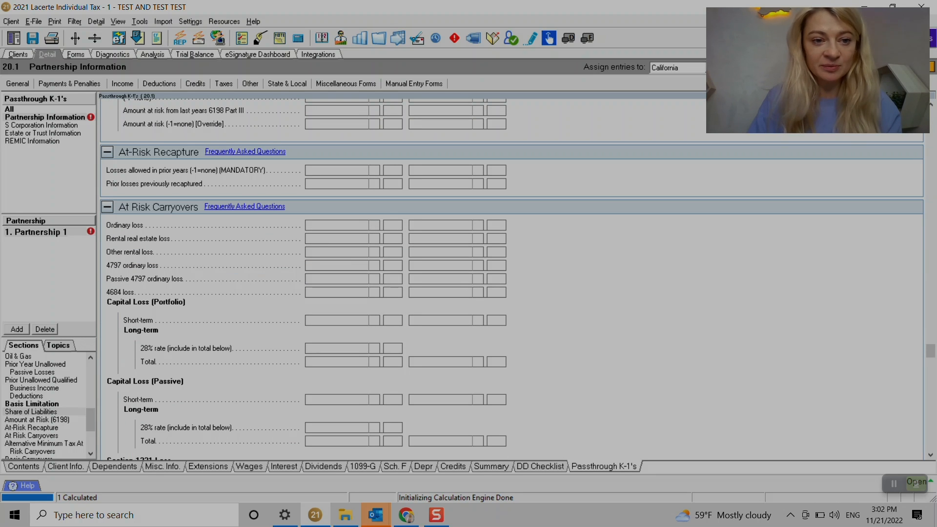
scroll("down", 3)
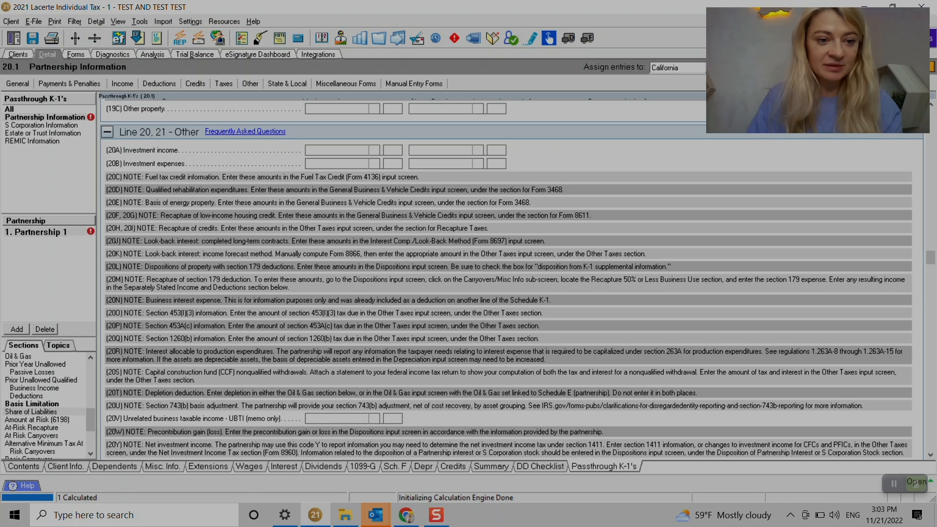
Step: Create an S corporation K-1 entry named 'company1'
left_click(41, 125)
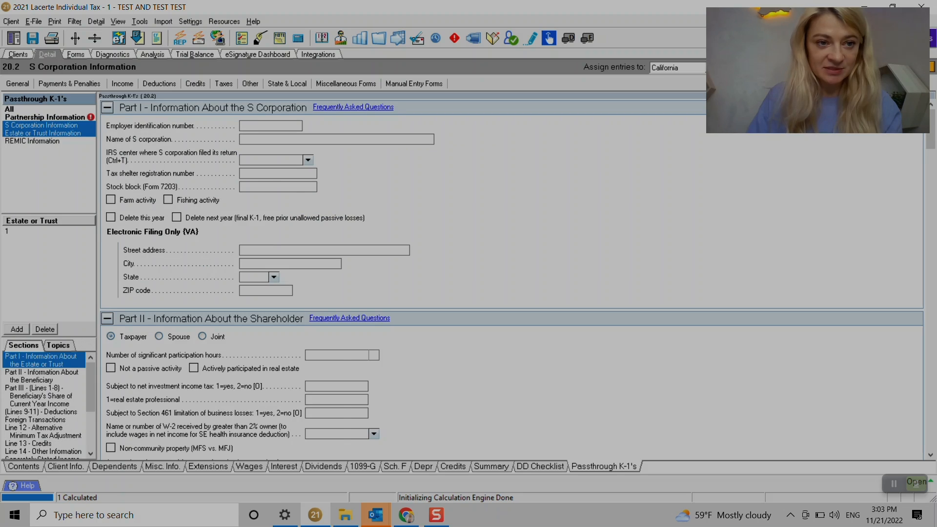
left_click(43, 132)
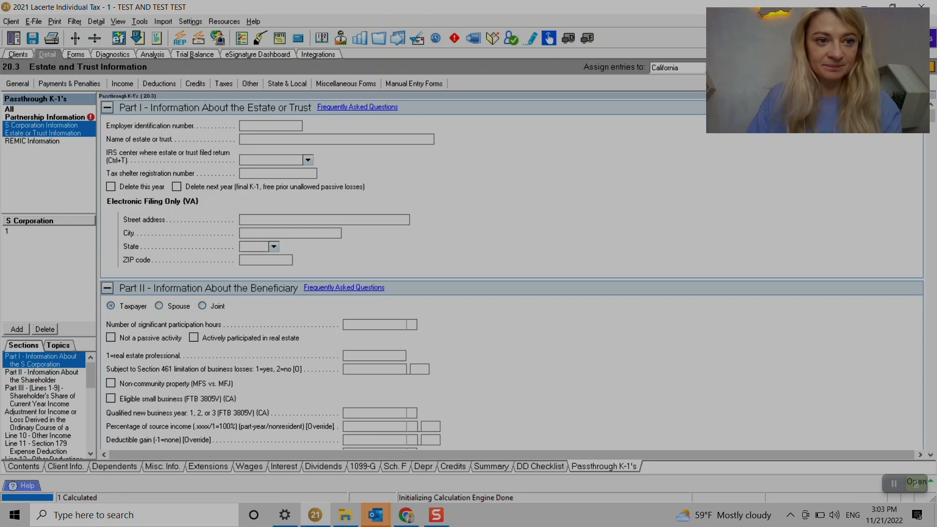
left_click(41, 124)
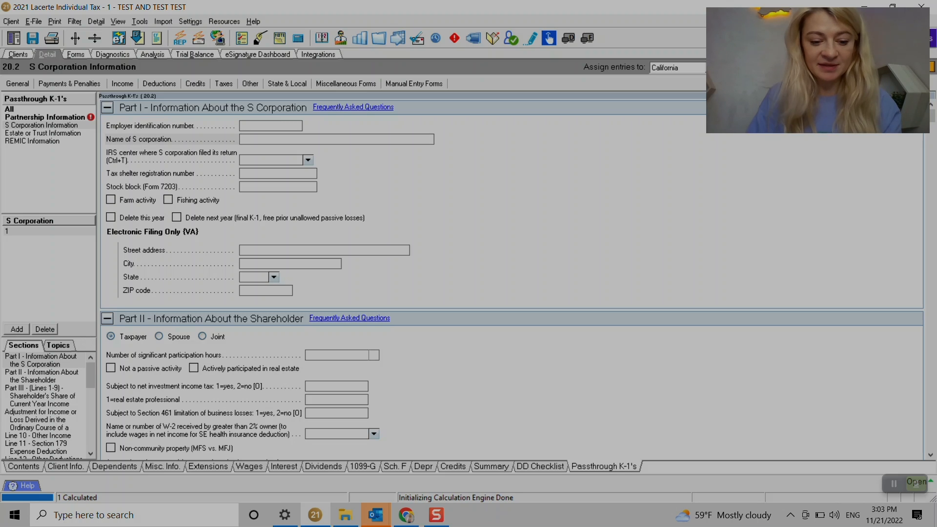
type("company")
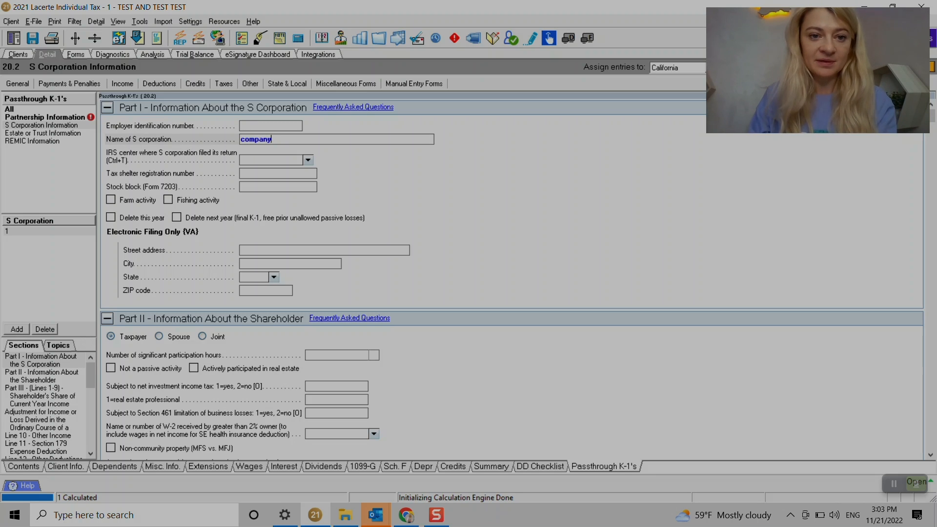
type("1")
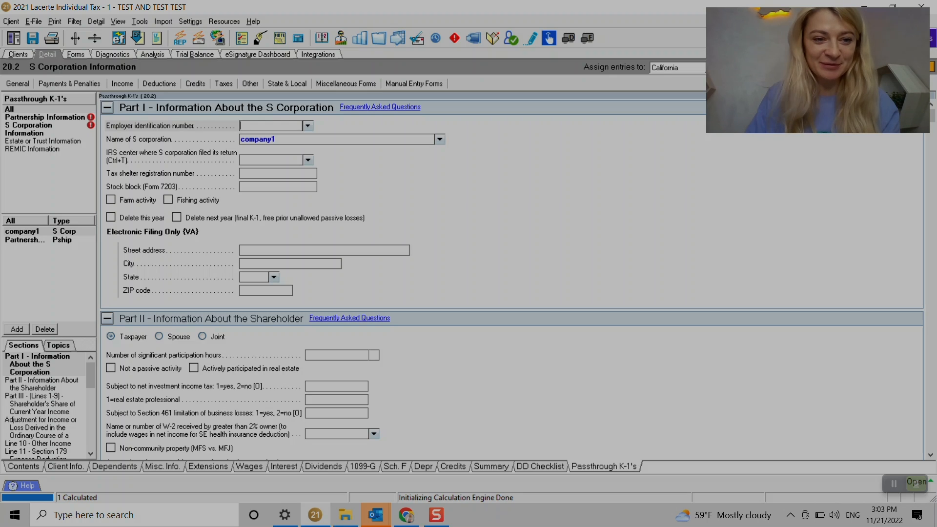
Step: Add an estate K-1 named 'estate 1', show all K-1 entries, and select company1
left_click(42, 141)
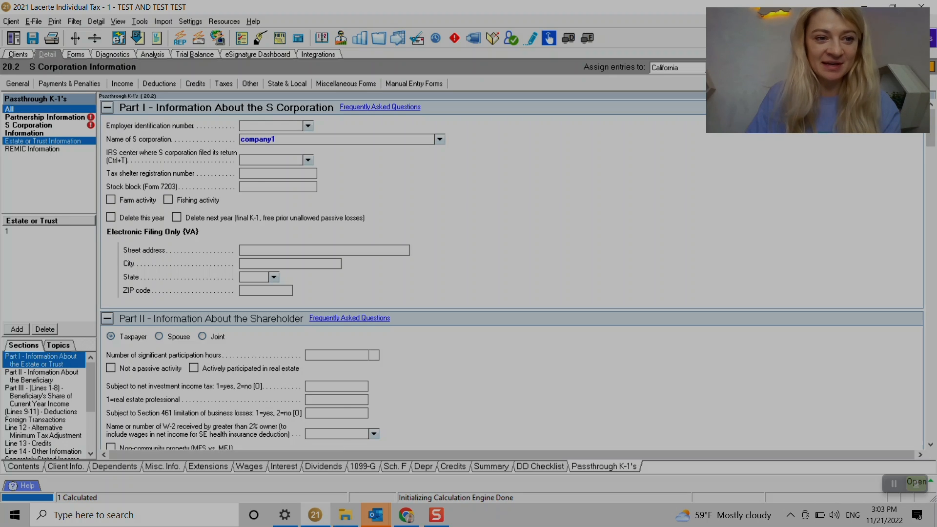
left_click(42, 140)
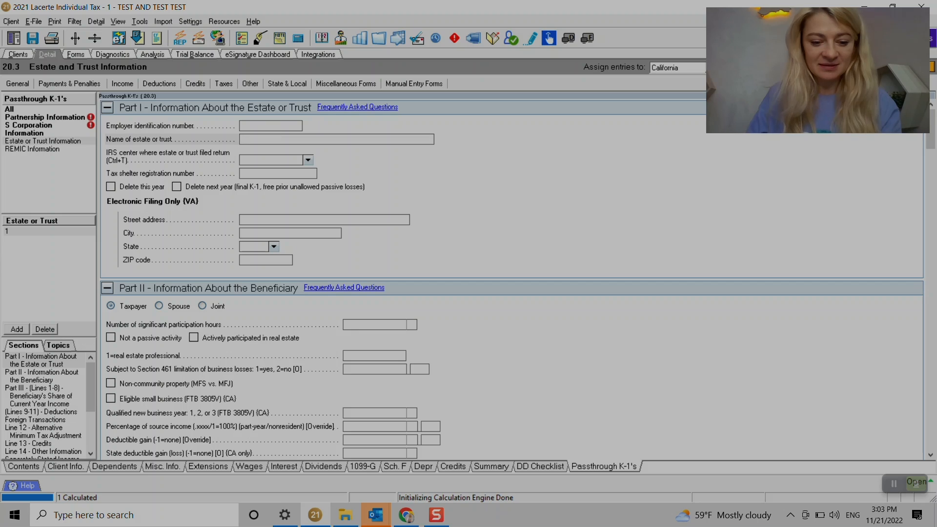
type("estate 1")
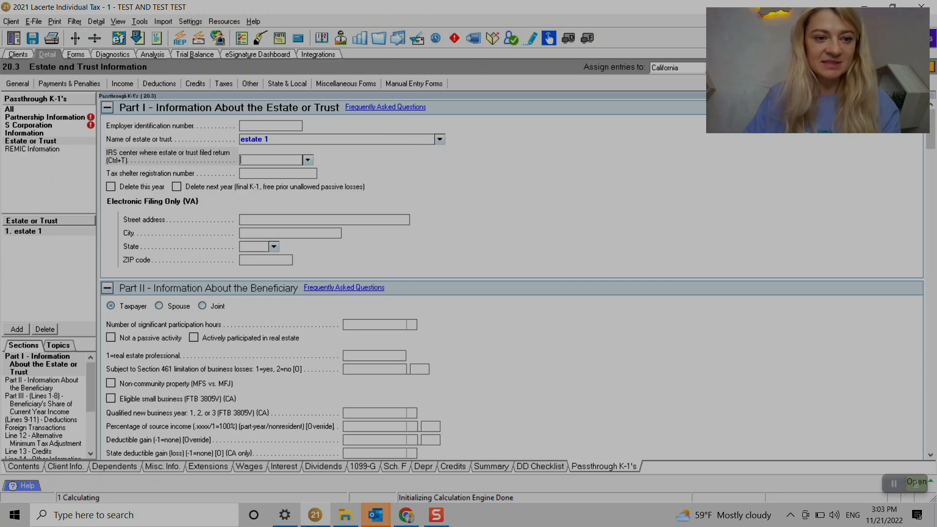
left_click(9, 109)
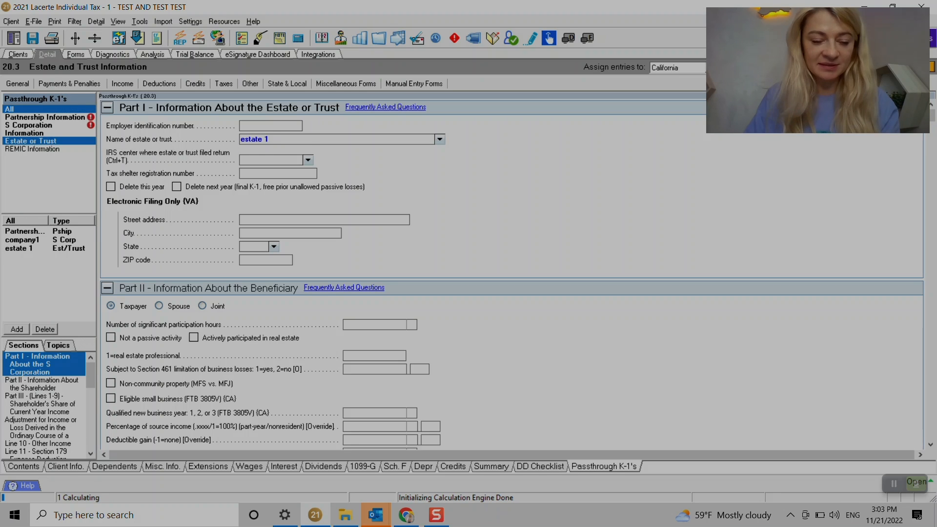
left_click(28, 129)
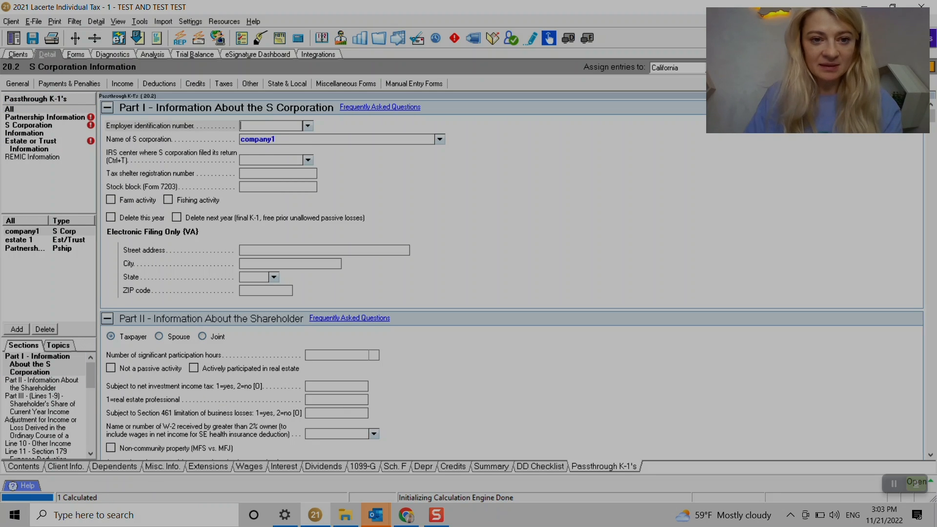
left_click(69, 83)
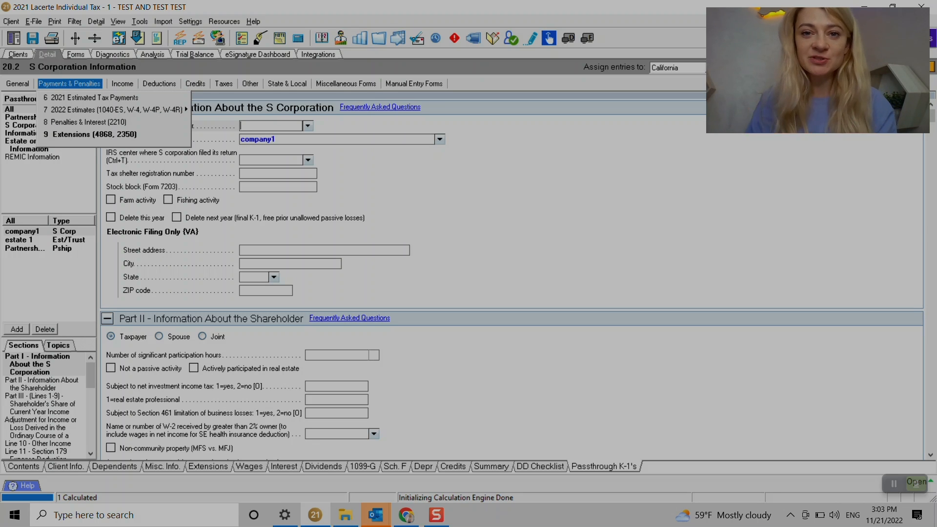
left_click(69, 83)
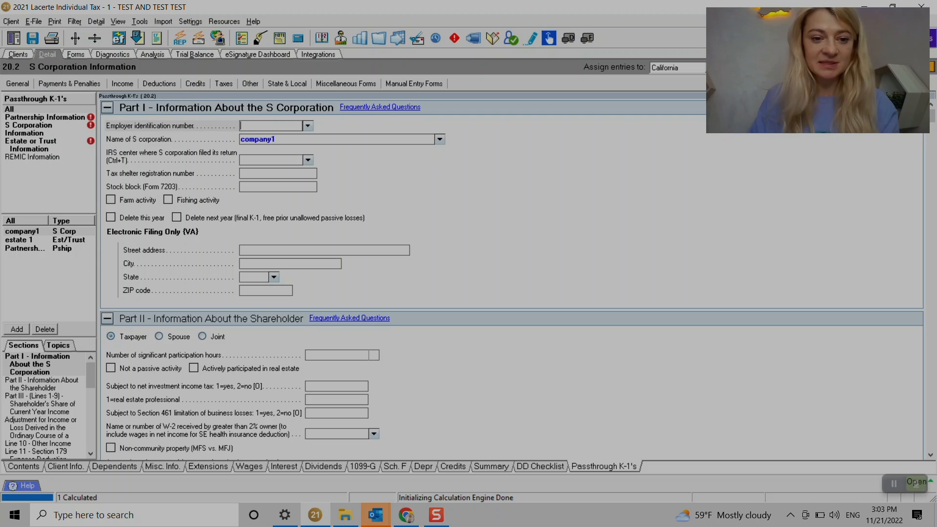
scroll("down", 3)
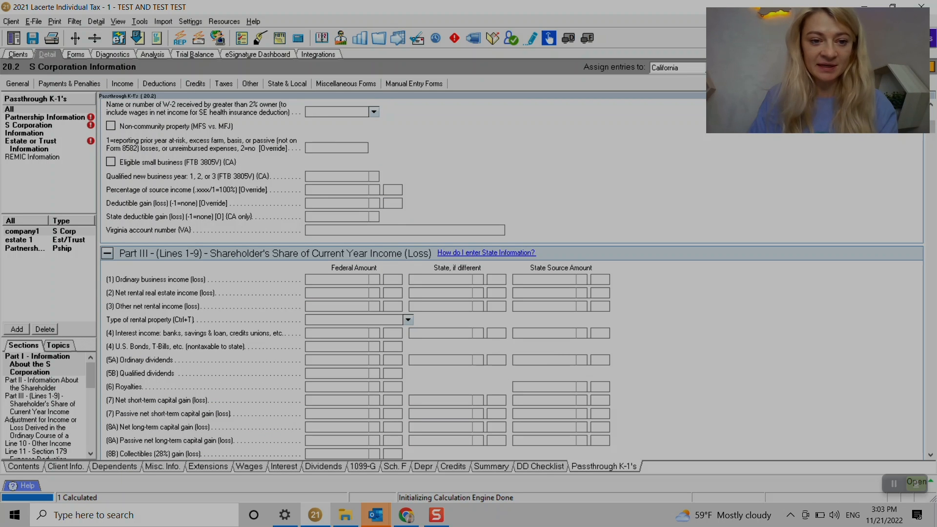
scroll("down", 3)
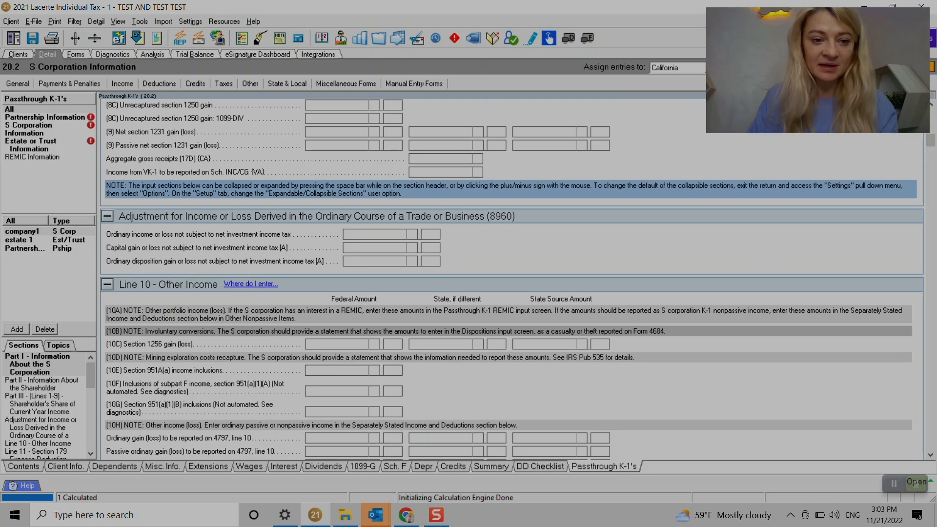
scroll("down", 3)
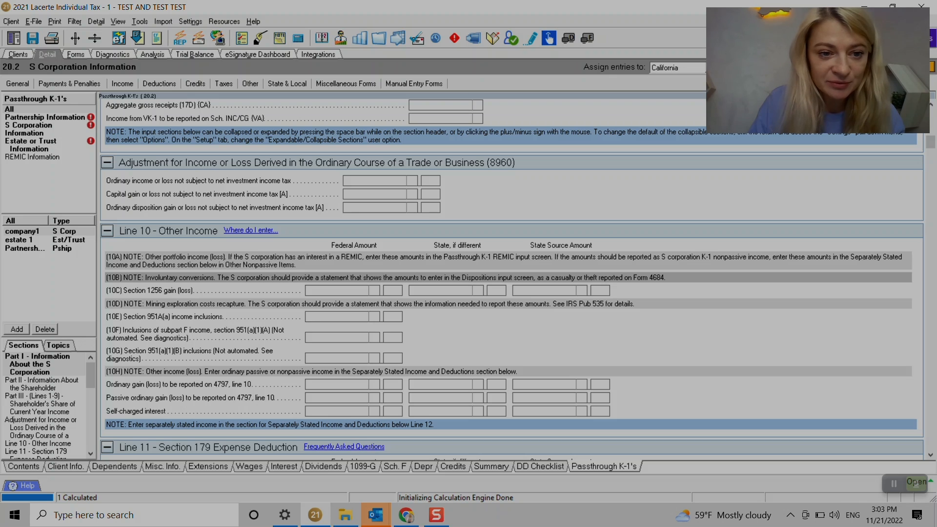
scroll("down", 3)
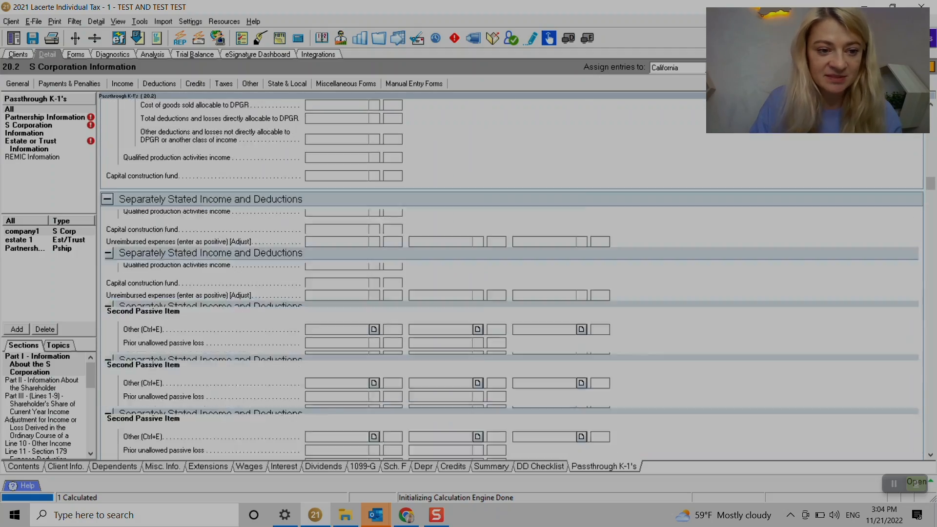
Step: Browse company1's Section 199A statement grid, then display the Prior Unallowed QBI Deductions section
scroll("down", 3)
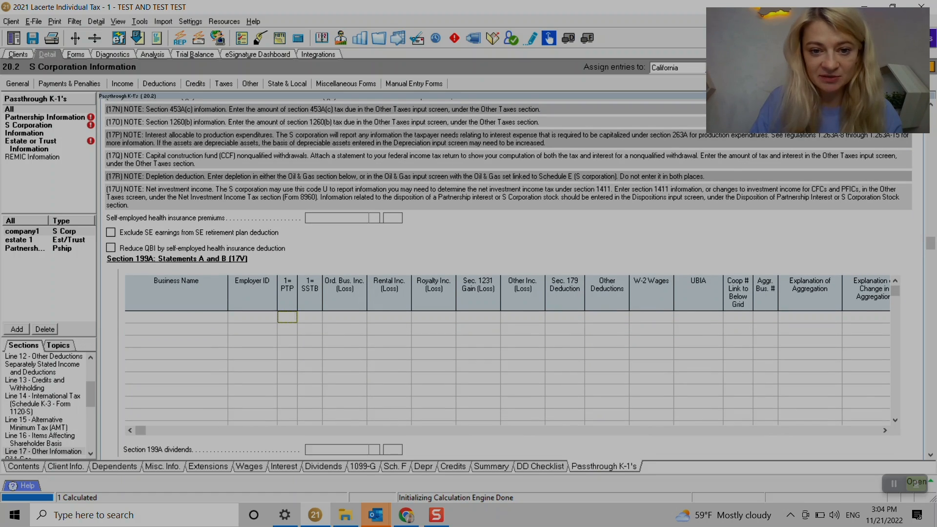
left_click(389, 317)
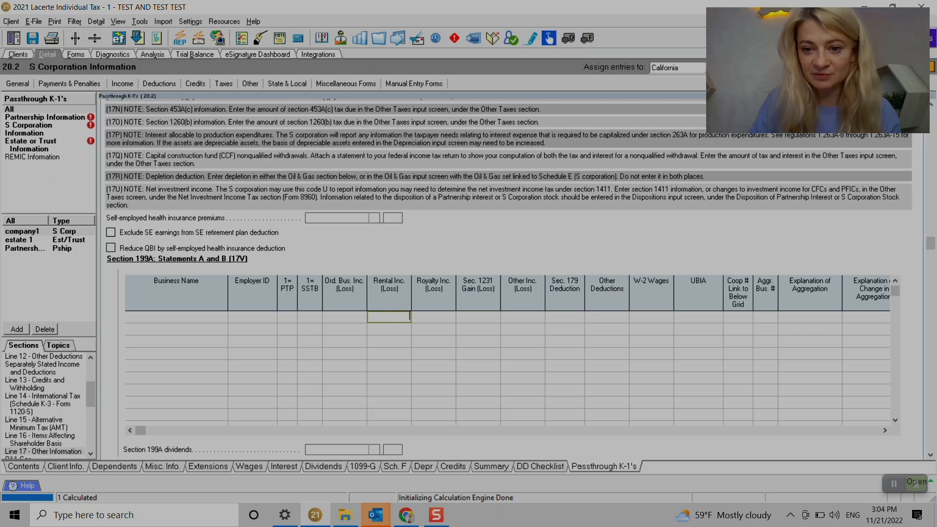
left_click(698, 316)
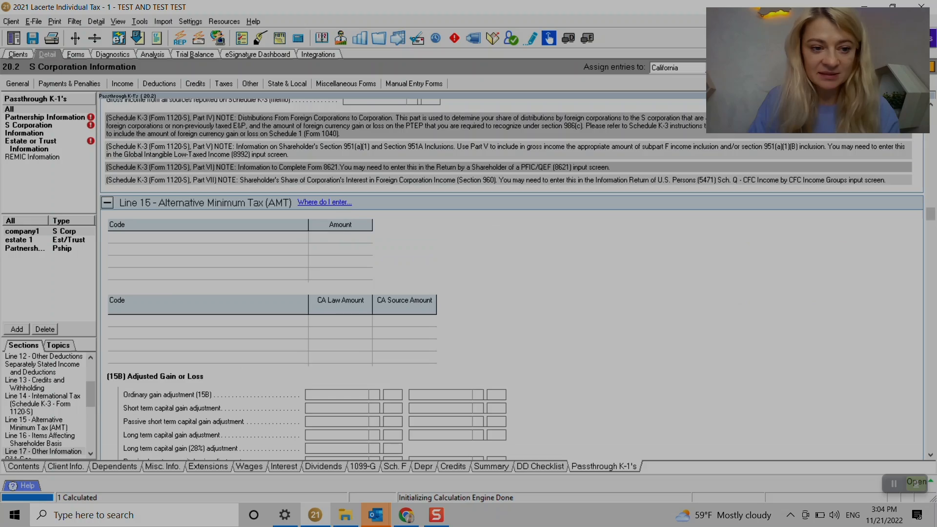
left_click(40, 404)
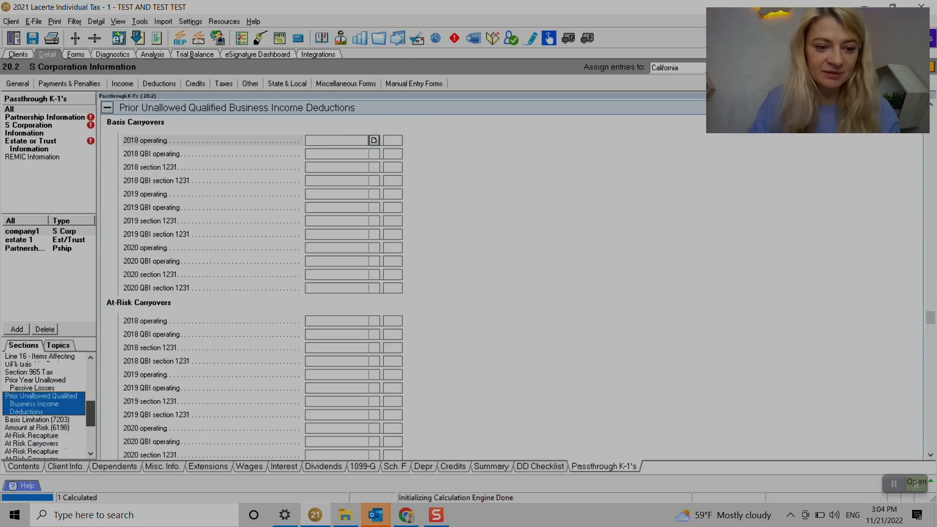